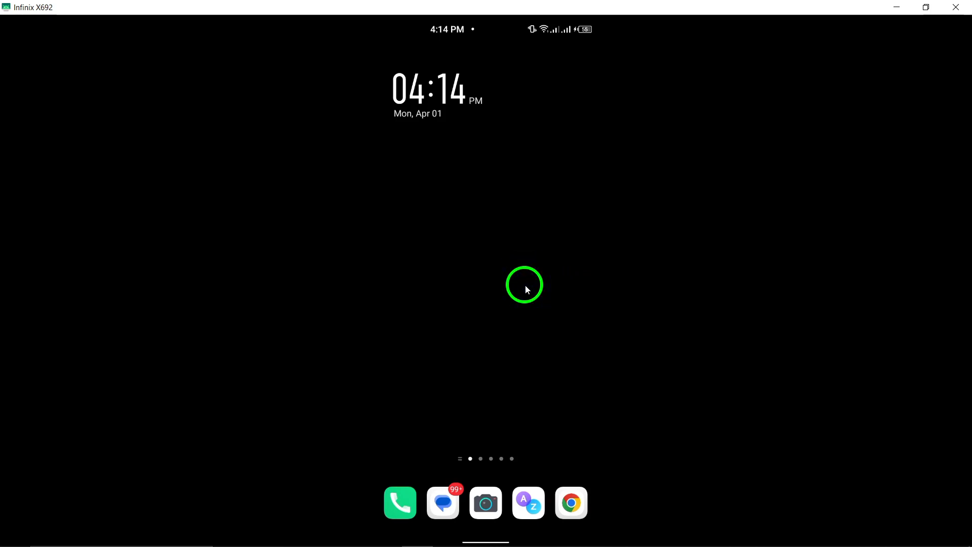
pyautogui.moveTo(466, 355)
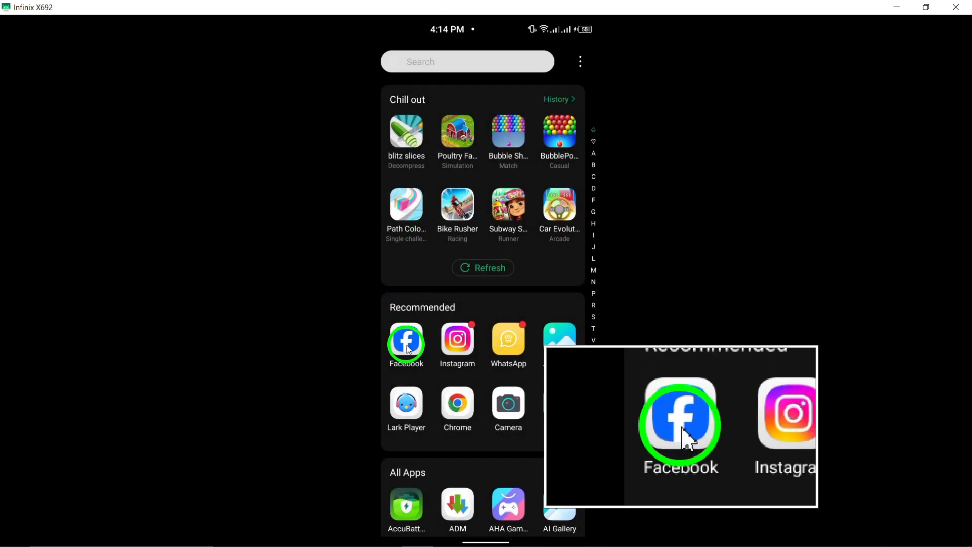
# - From Facebook's menu, go to managed Pages and select the Owls Band page
pyautogui.click(406, 341)
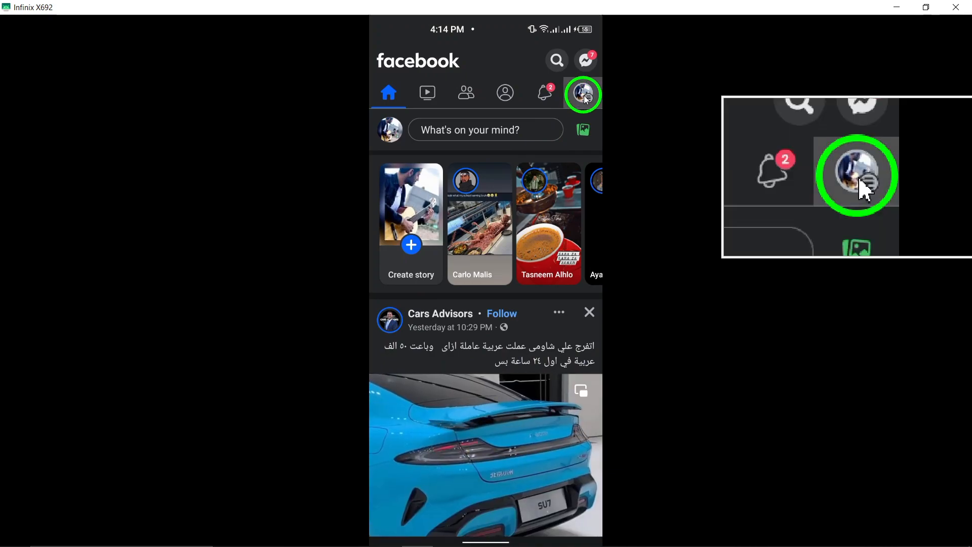
pyautogui.click(581, 94)
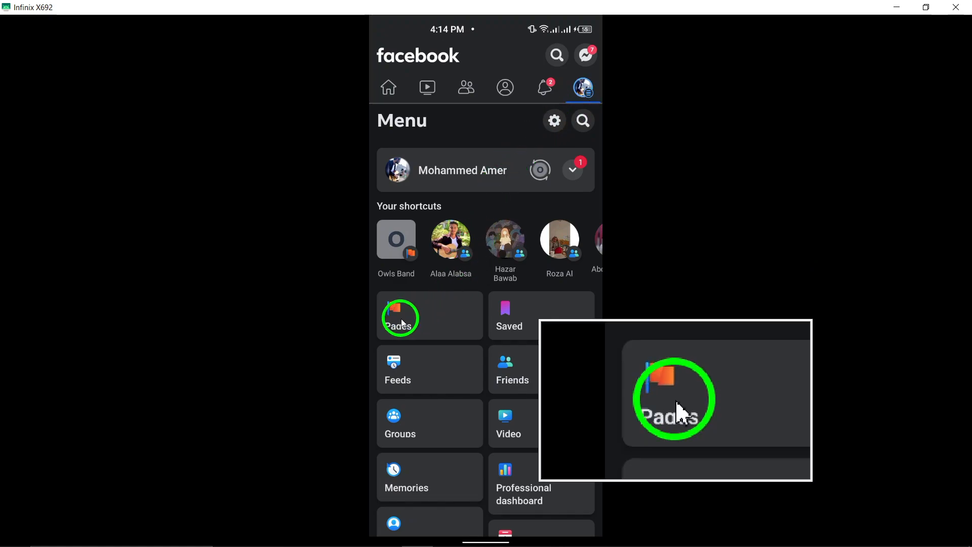
pyautogui.click(400, 315)
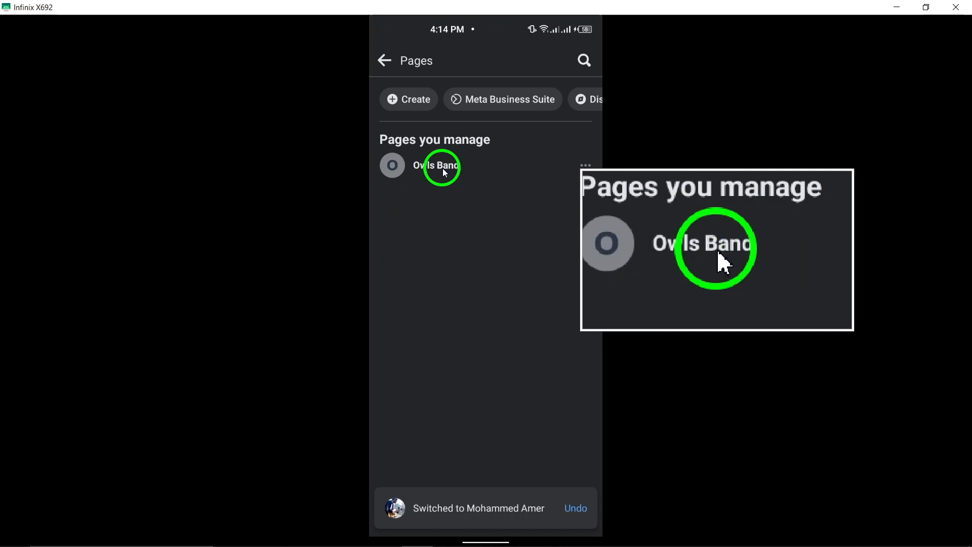
pyautogui.click(440, 165)
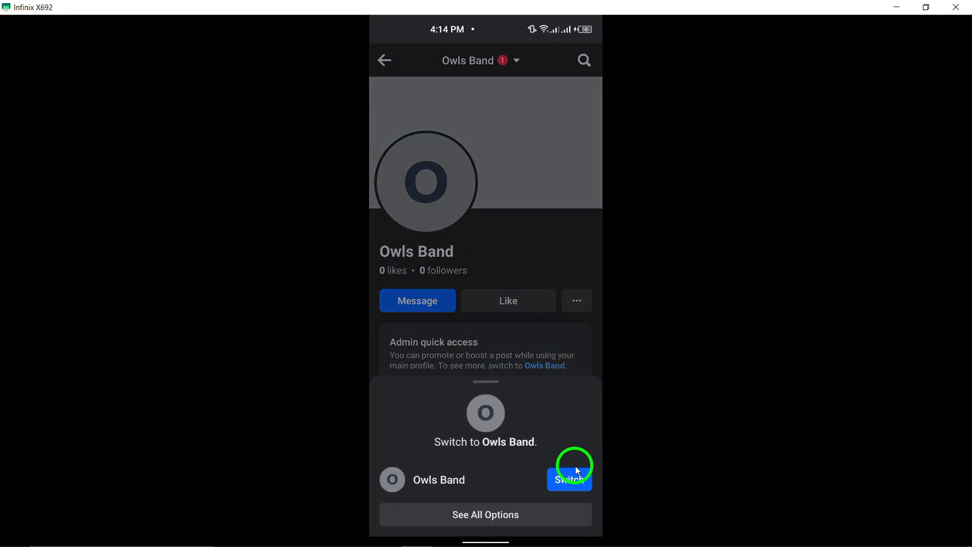
# - Switch to acting as Owls Band and reach its Settings & privacy from the page menu
pyautogui.click(568, 480)
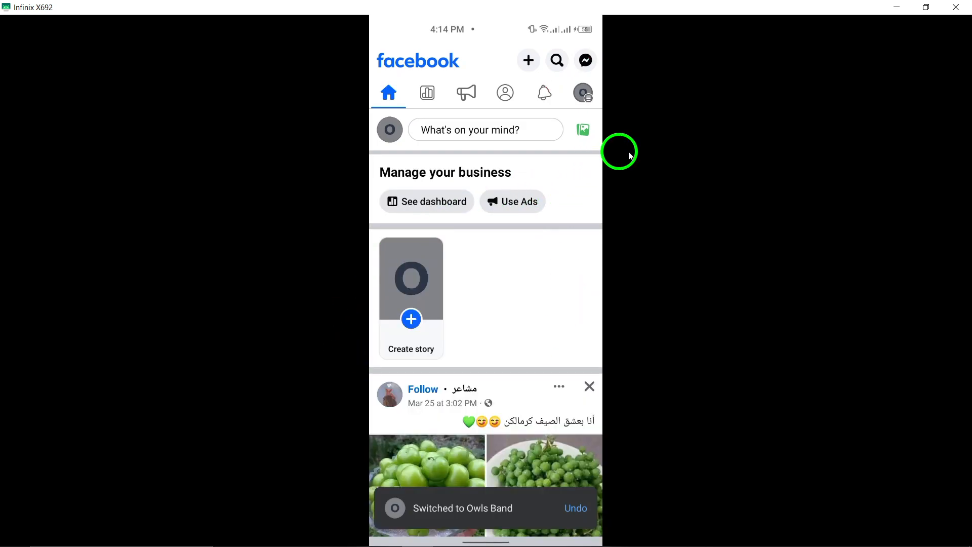
pyautogui.moveTo(689, 154)
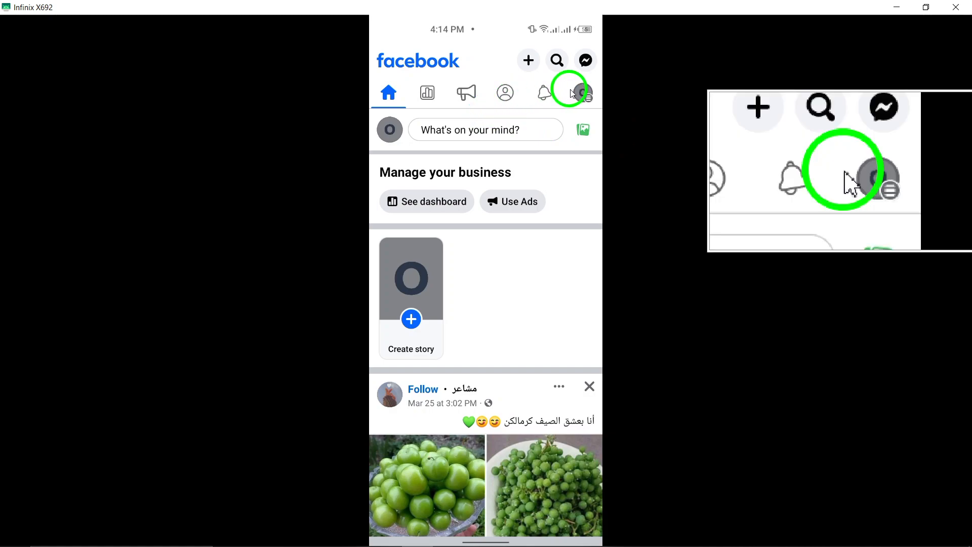
pyautogui.click(582, 92)
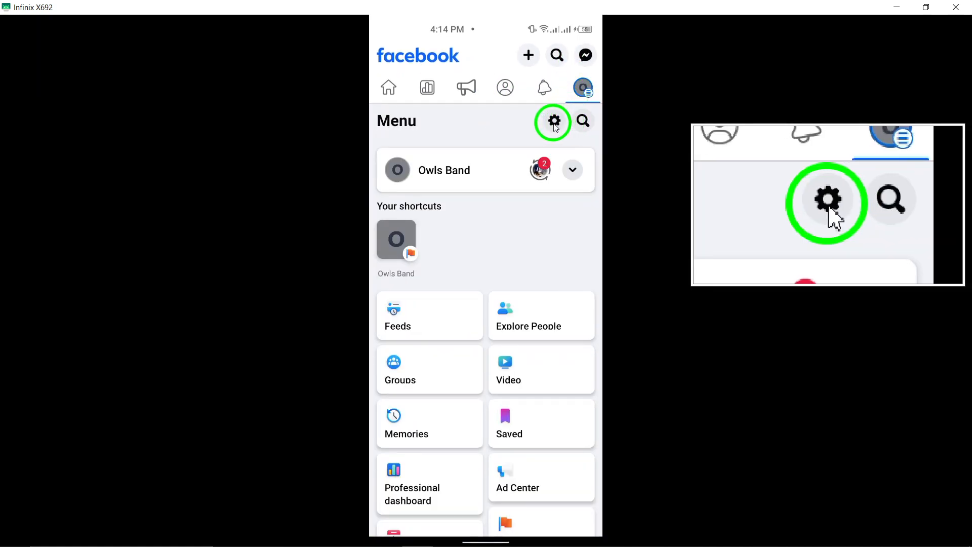
pyautogui.click(553, 121)
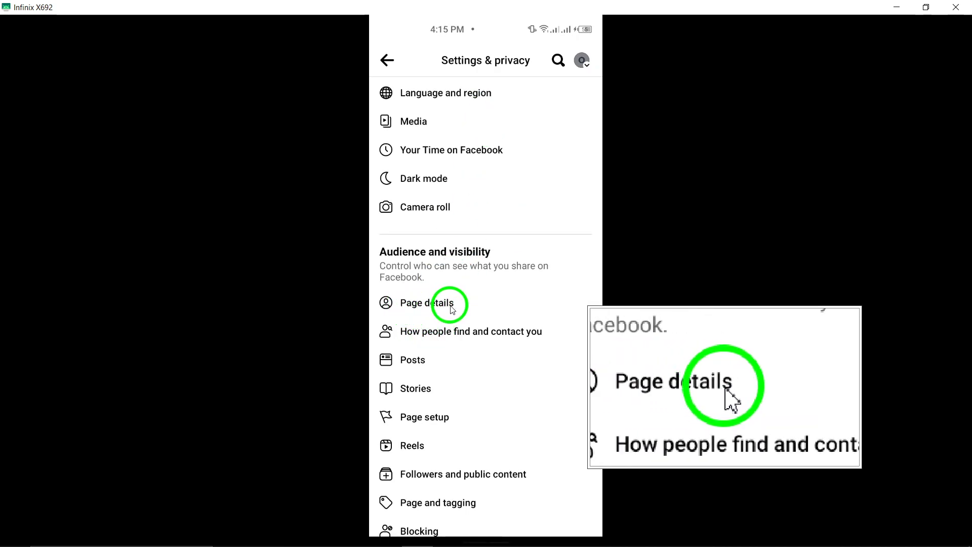
# - In Page details, scroll to Basic info and start adding services
pyautogui.click(426, 303)
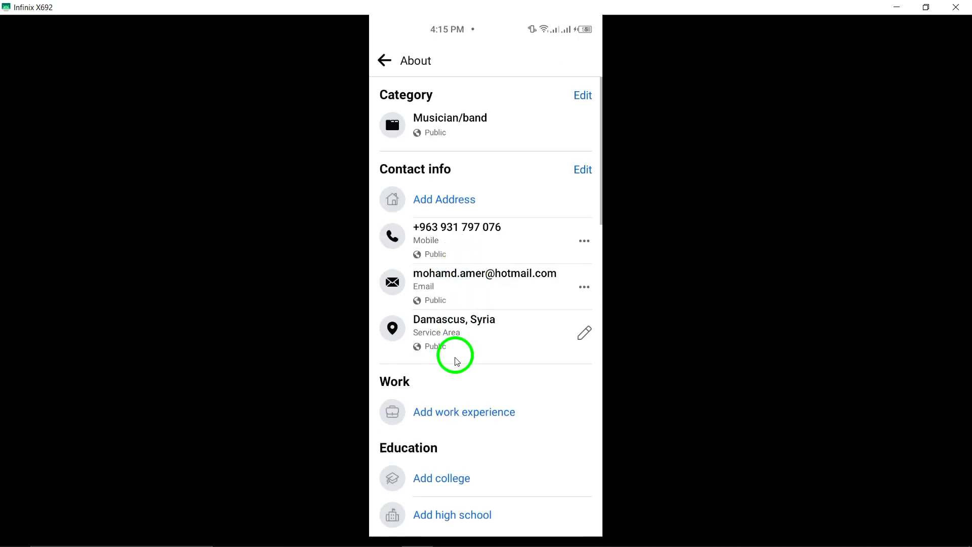
pyautogui.scroll(-3)
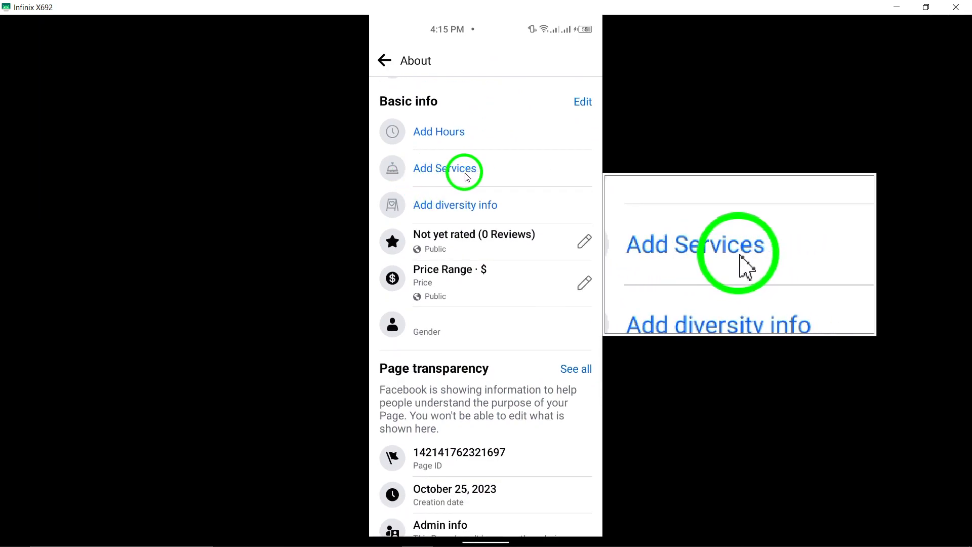
pyautogui.click(444, 168)
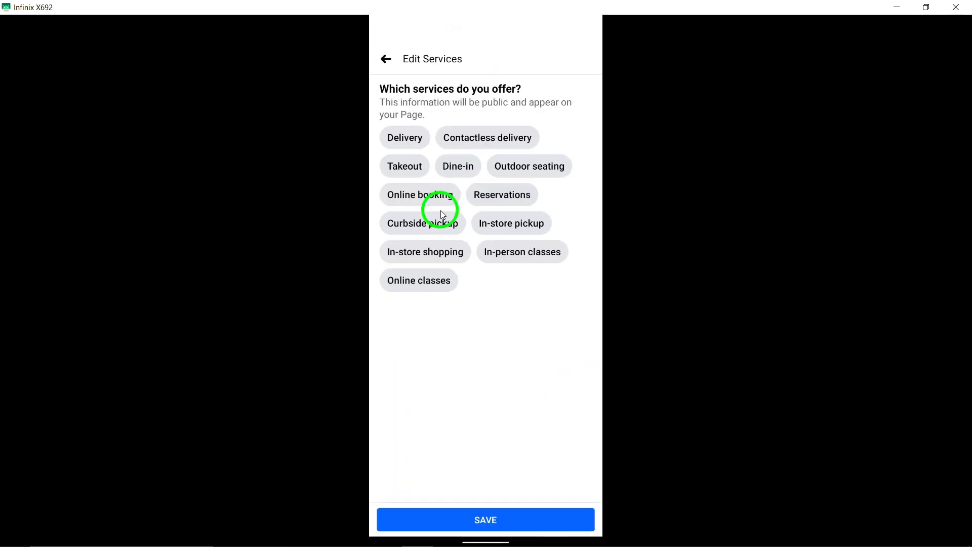
# - Select Dine-in as an offered service and save the selection
pyautogui.click(457, 165)
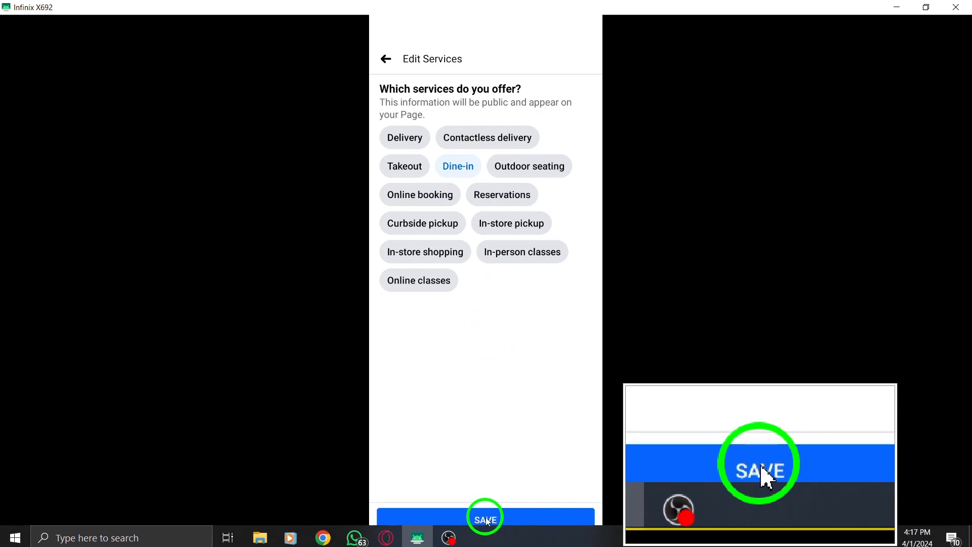
pyautogui.click(485, 519)
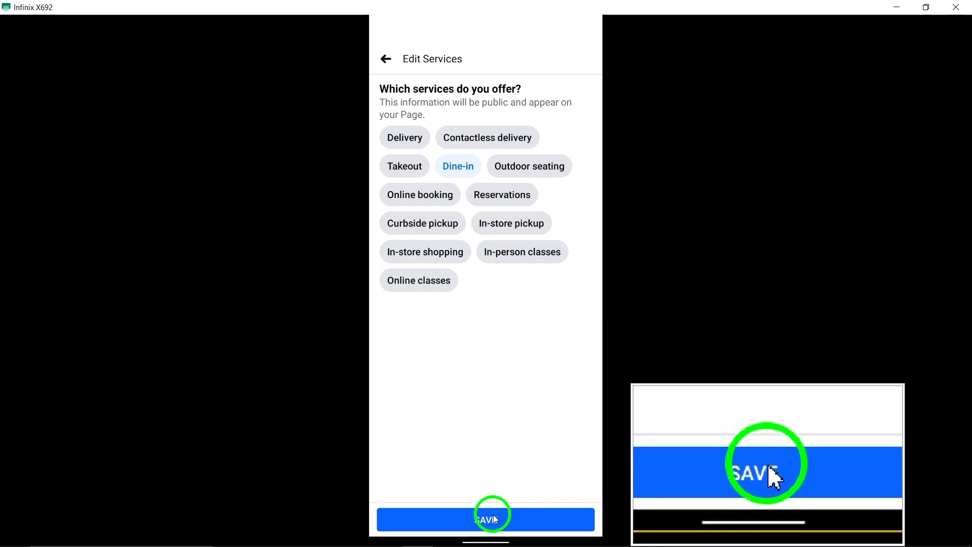